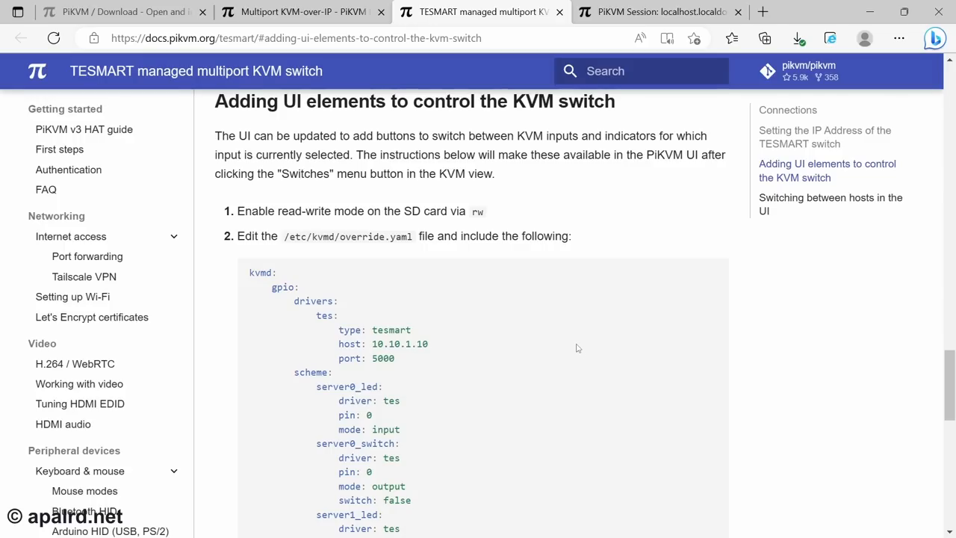
{"action": "mouse_move", "coordinate": [604, 376]}
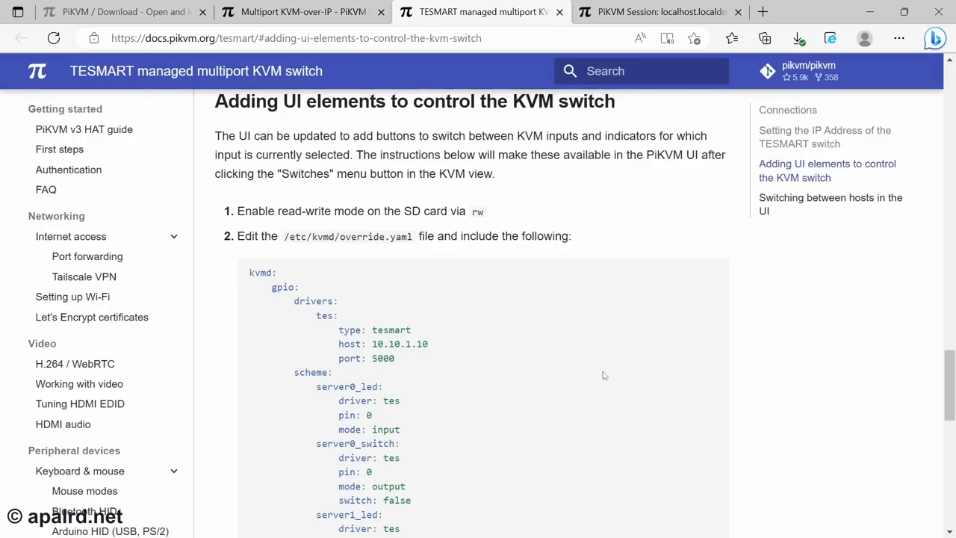
{"action": "mouse_move", "coordinate": [638, 379]}
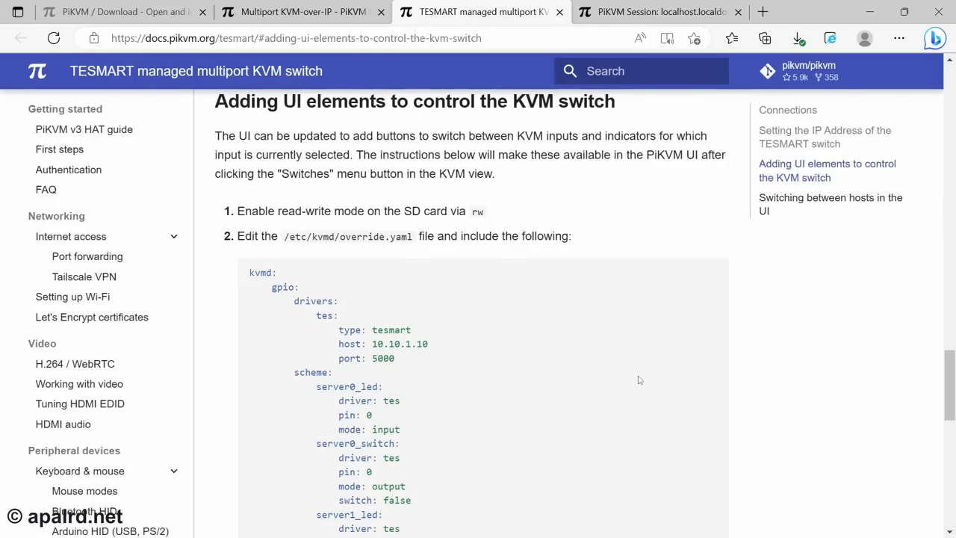
- Scroll the TESMART docs to the view table example, then return to the PiKVM session's override.yaml
{"action": "scroll", "scroll_direction": "down", "scroll_amount": 3}
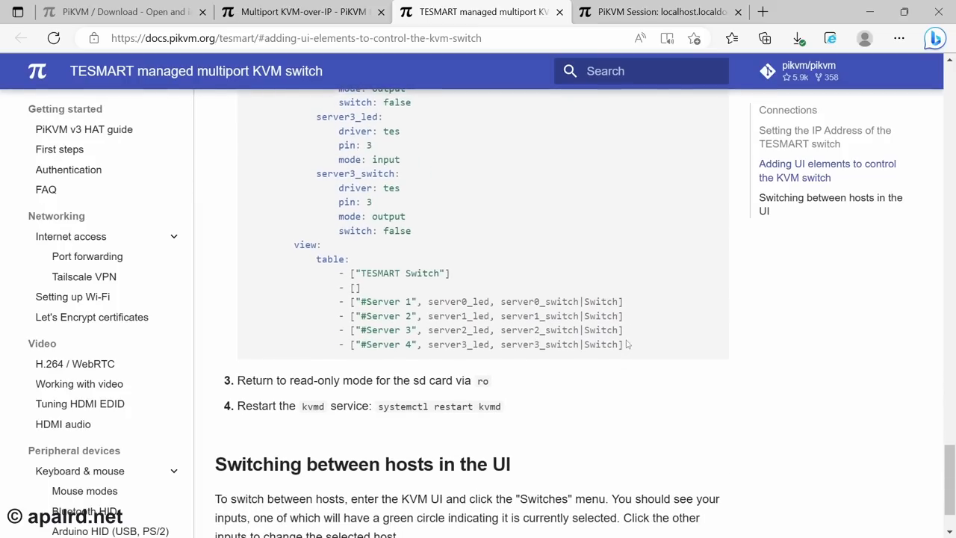
{"action": "left_click", "coordinate": [660, 12]}
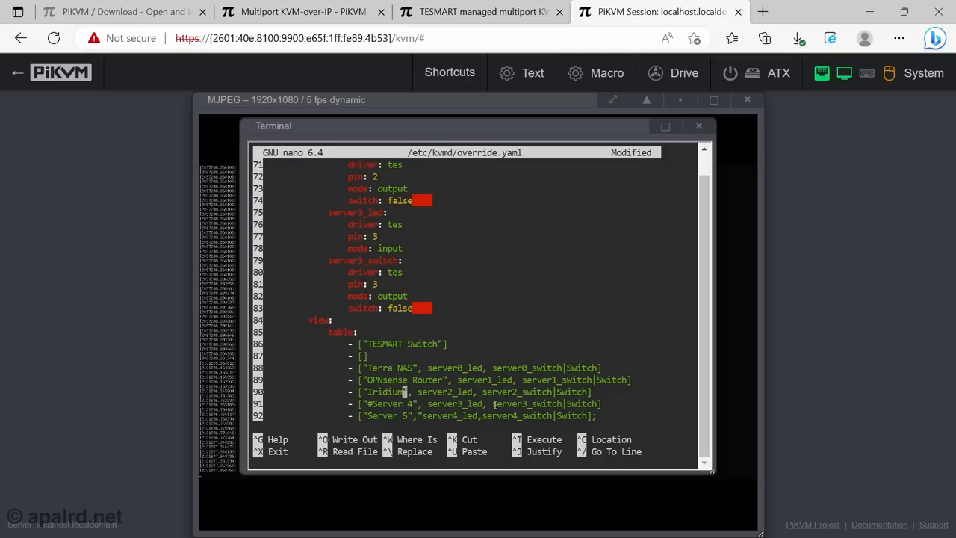